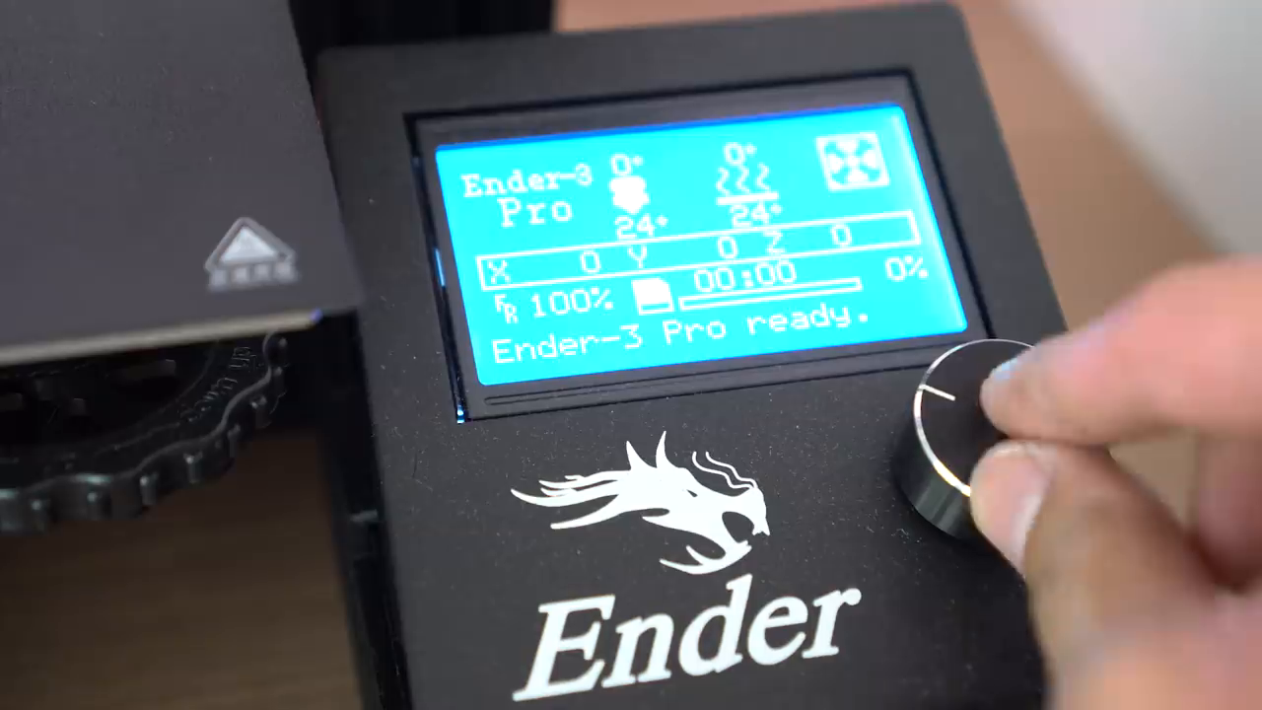
- Show the SD card file list with CE3_window 2, table and chair, and CE3_table gcode files
click(970, 434)
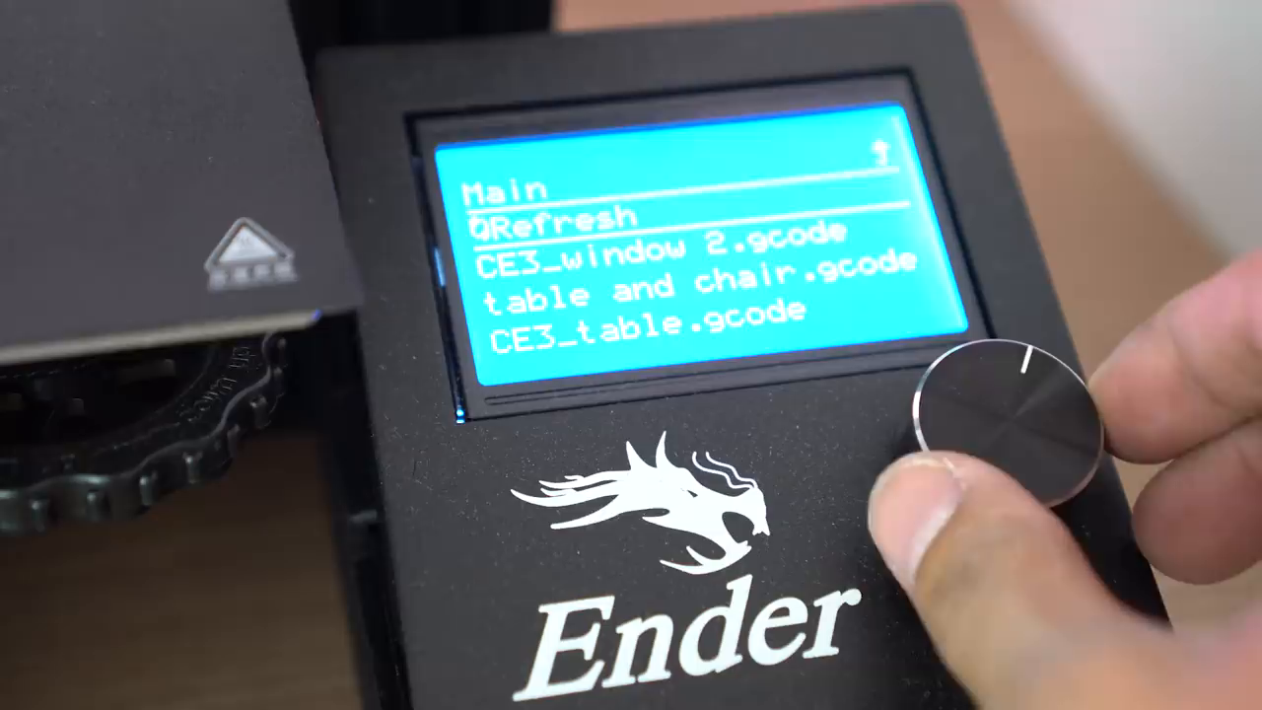